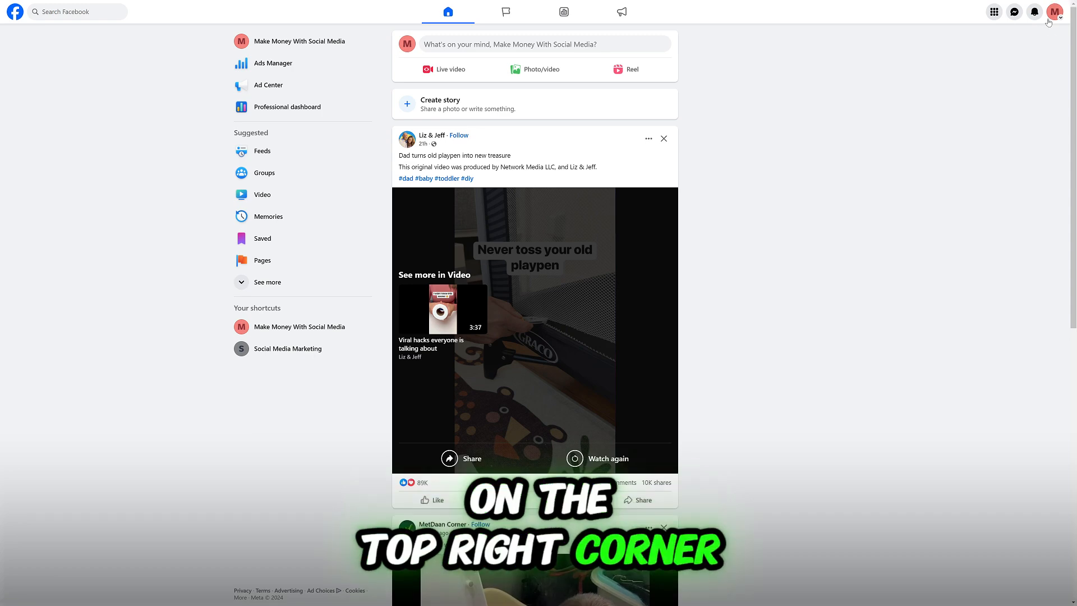
- Open Settings & privacy from the profile avatar menu
left_click(1056, 12)
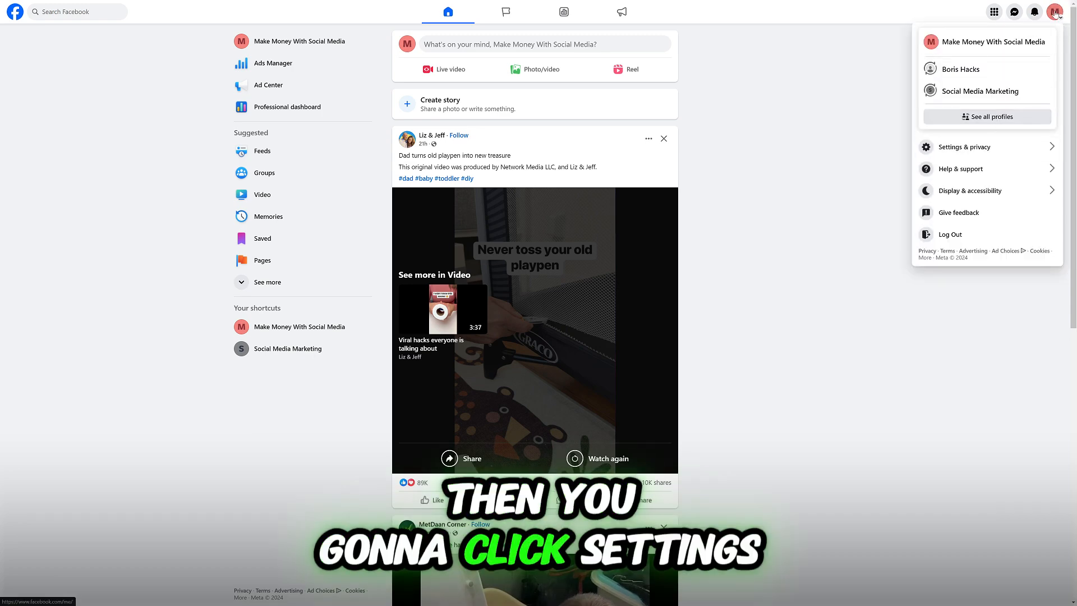
left_click(960, 147)
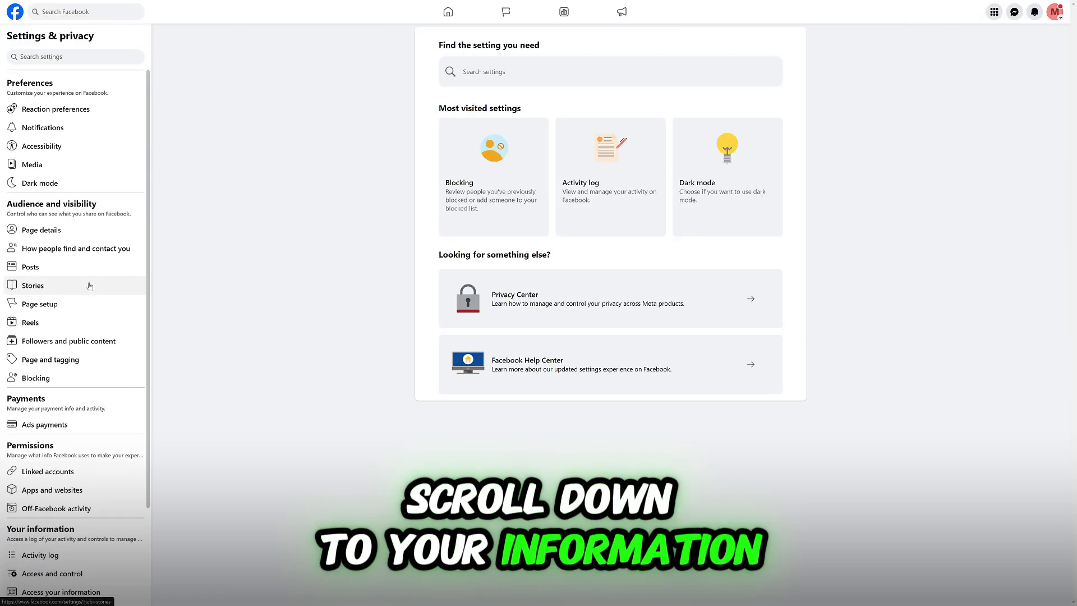
- Scroll the settings sidebar down toward Your information
scroll("down", 3)
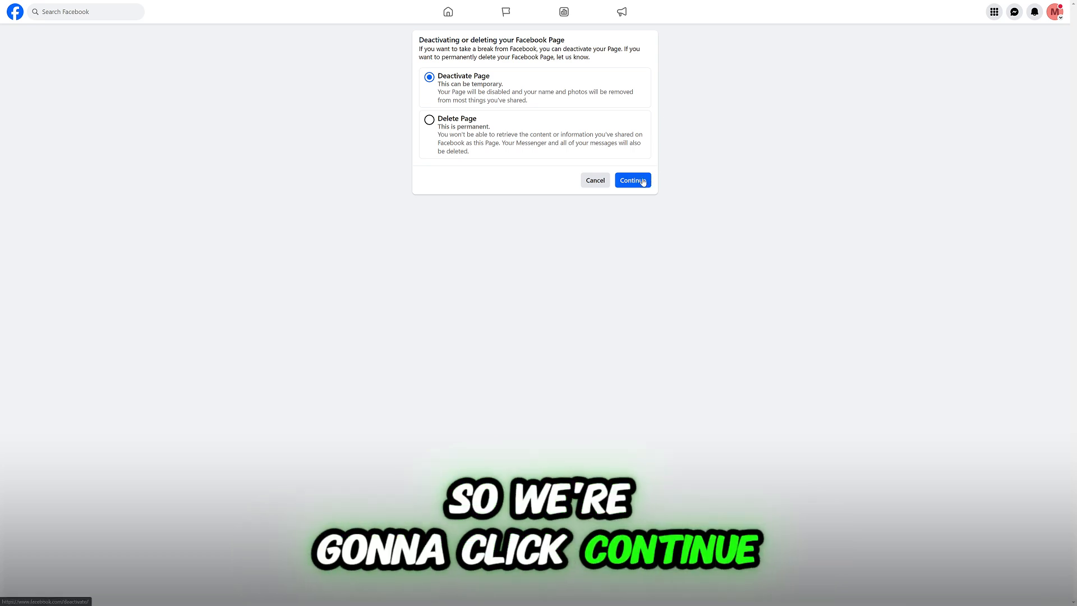
- Continue with Page deactivation and re-enter the account password
left_click(631, 180)
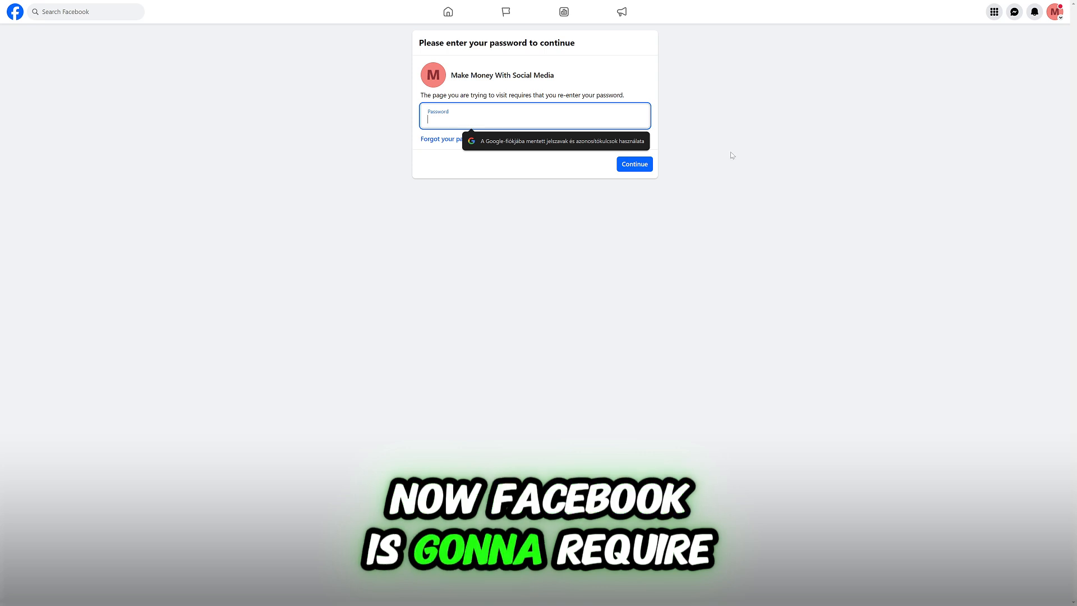
type("password")
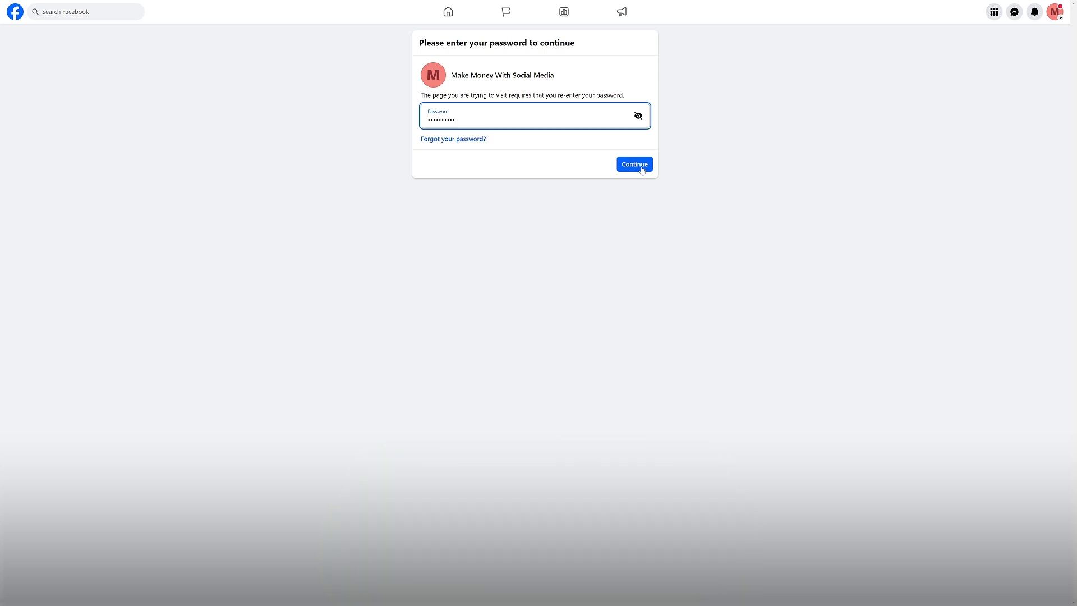
left_click(634, 164)
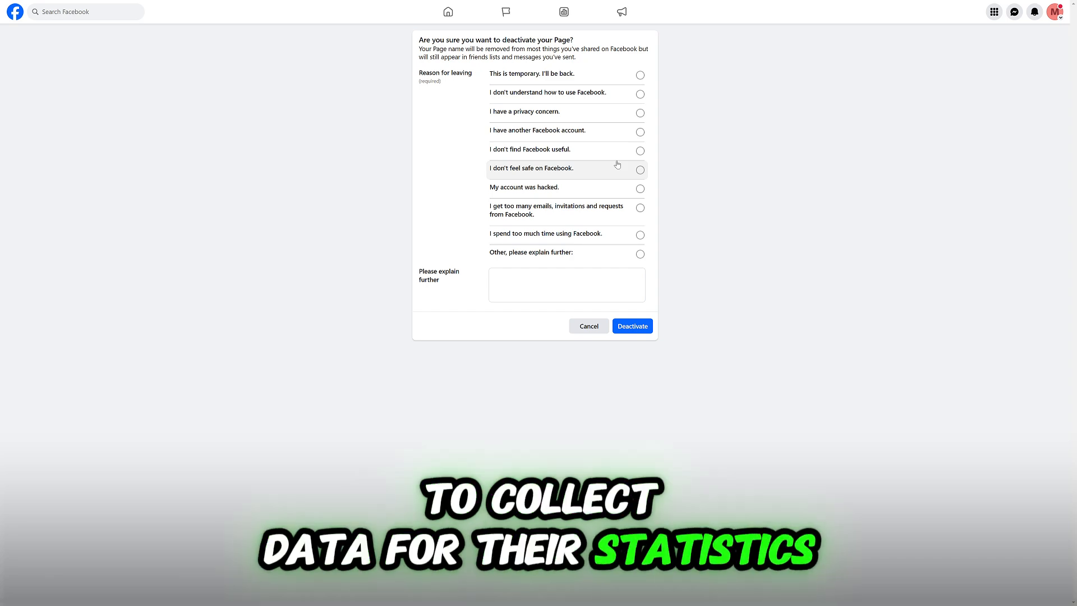
- Pick 'This is temporary. I'll be back.' as the reason for leaving
left_click(639, 151)
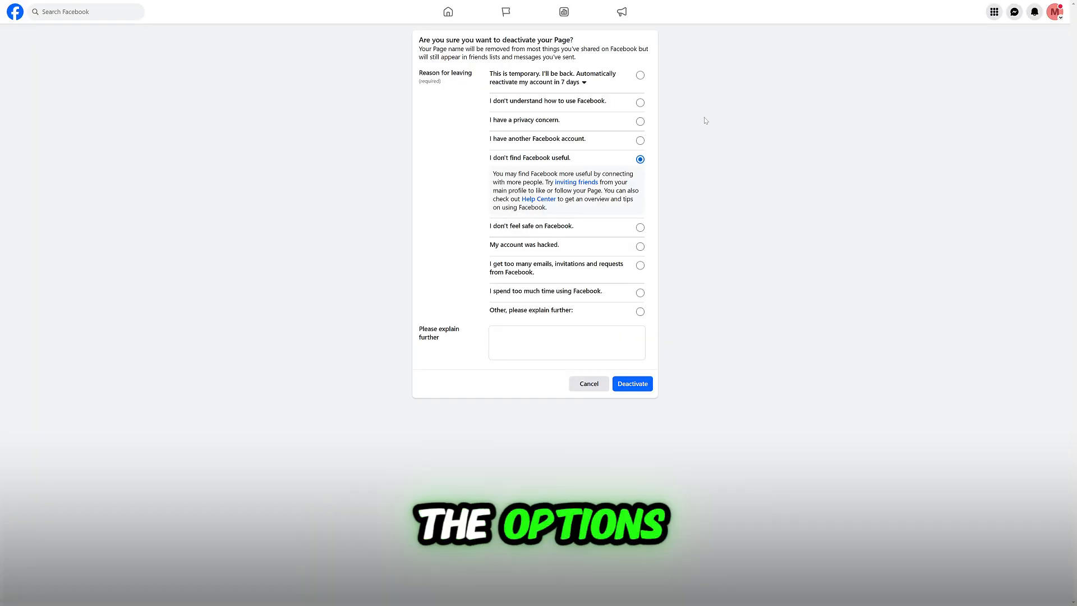
mouse_move(625, 245)
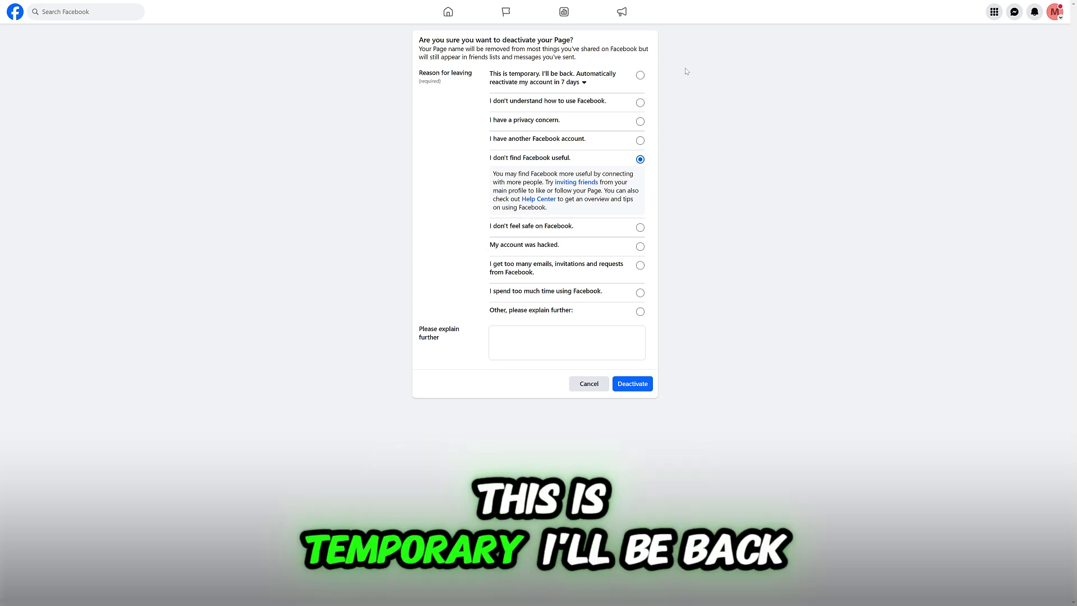
left_click(639, 75)
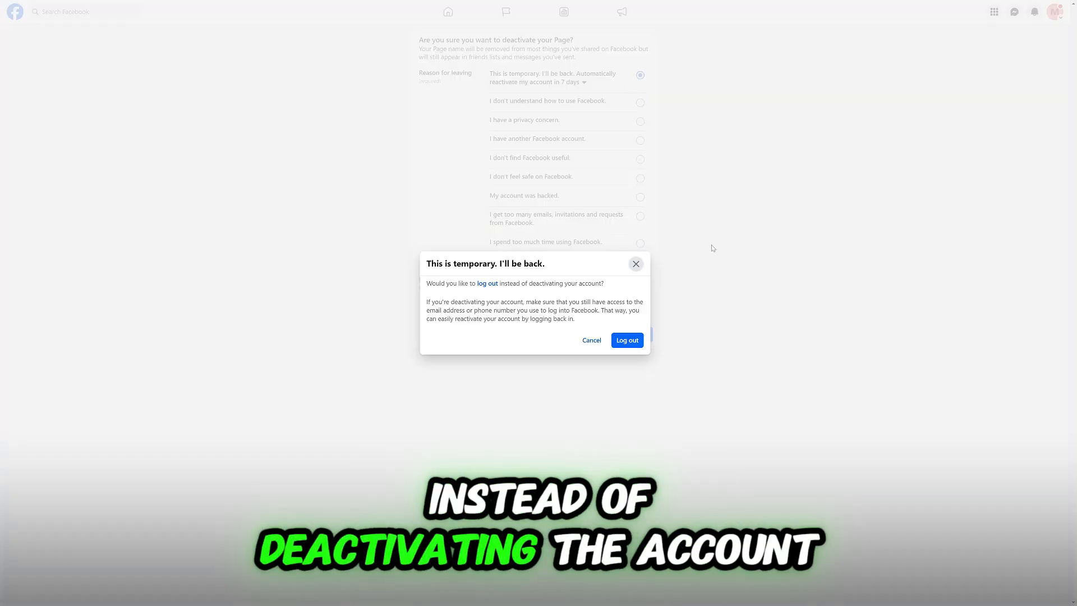
mouse_move(588, 291)
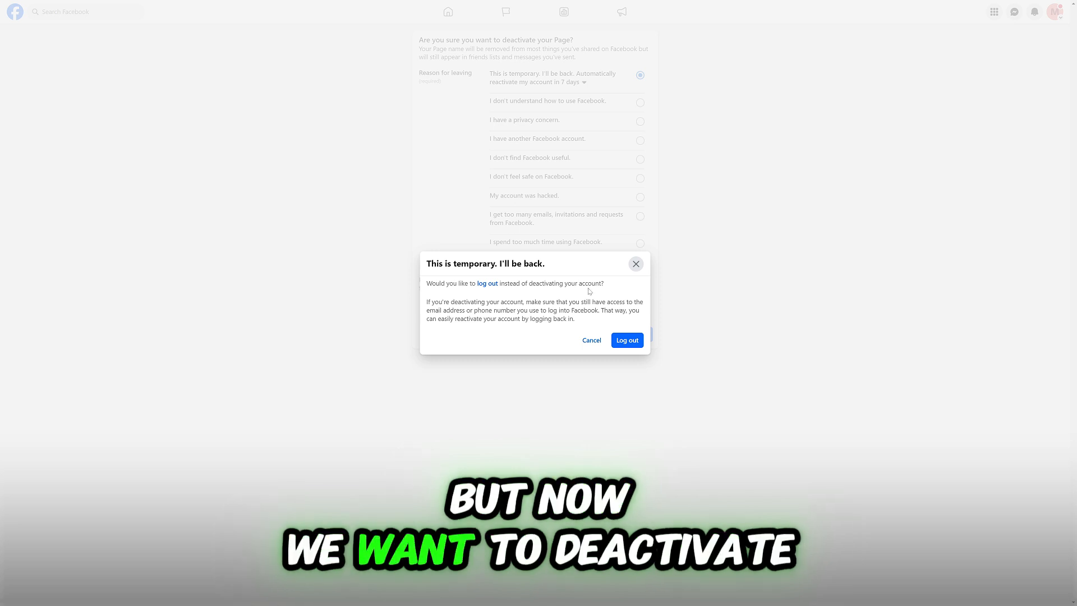
mouse_move(589, 333)
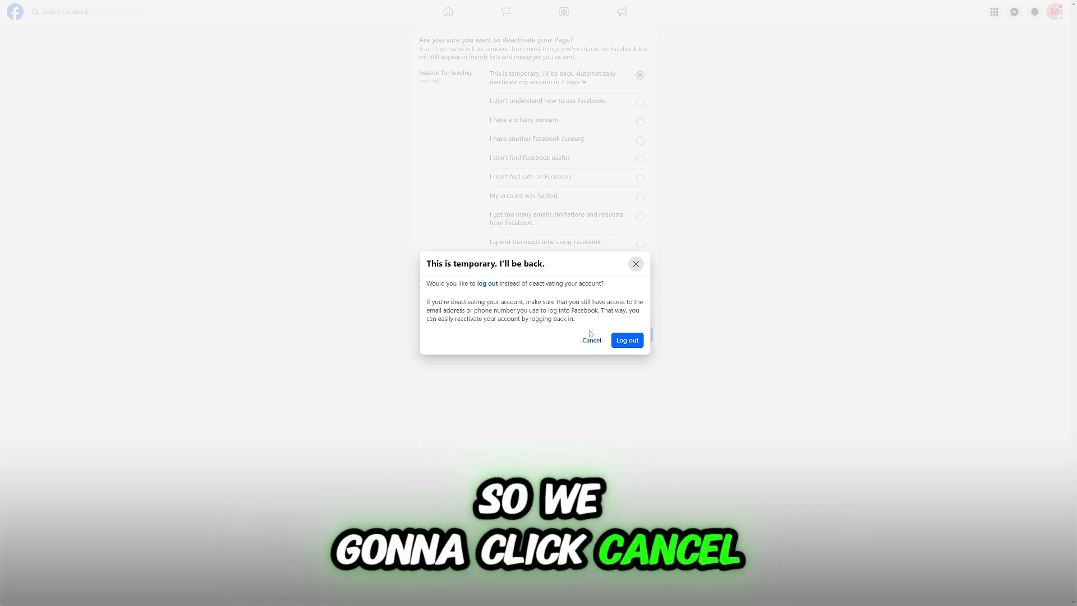
- Dismiss the log-out suggestion and confirm deactivating the Page now
left_click(591, 340)
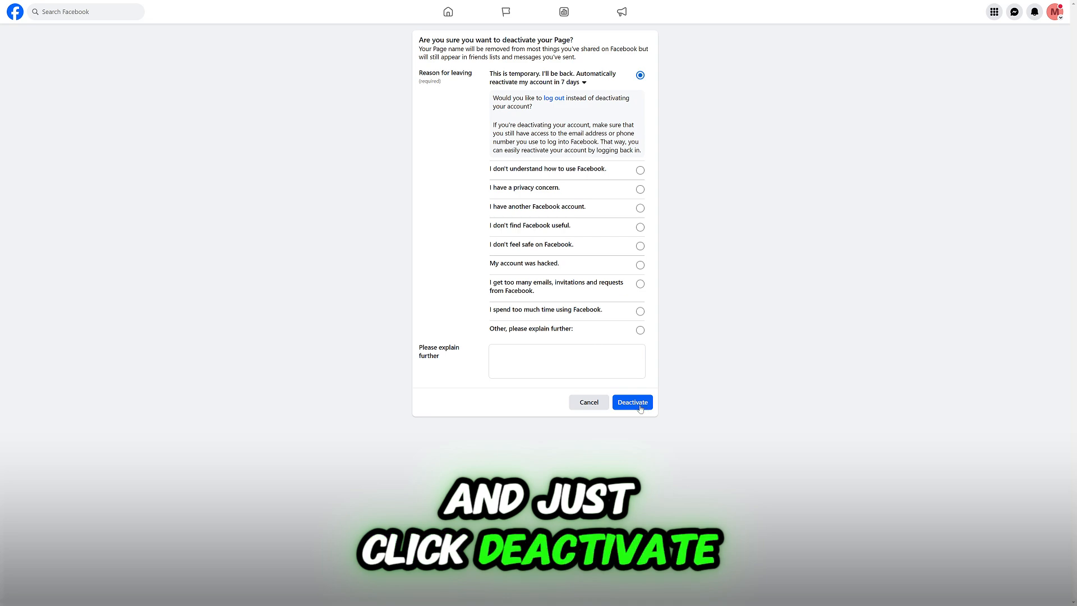
left_click(630, 401)
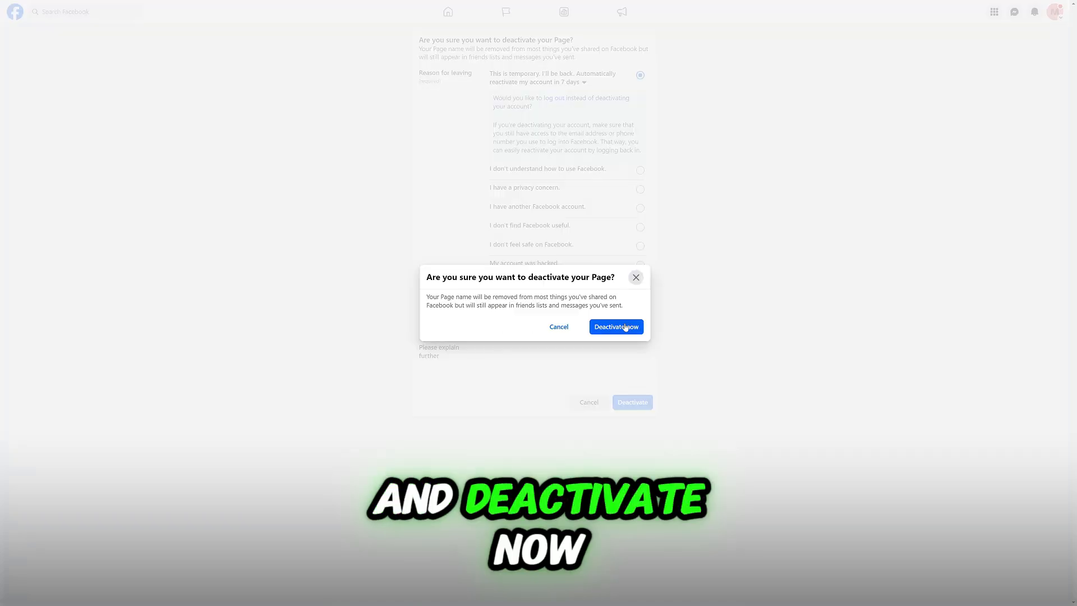
left_click(615, 327)
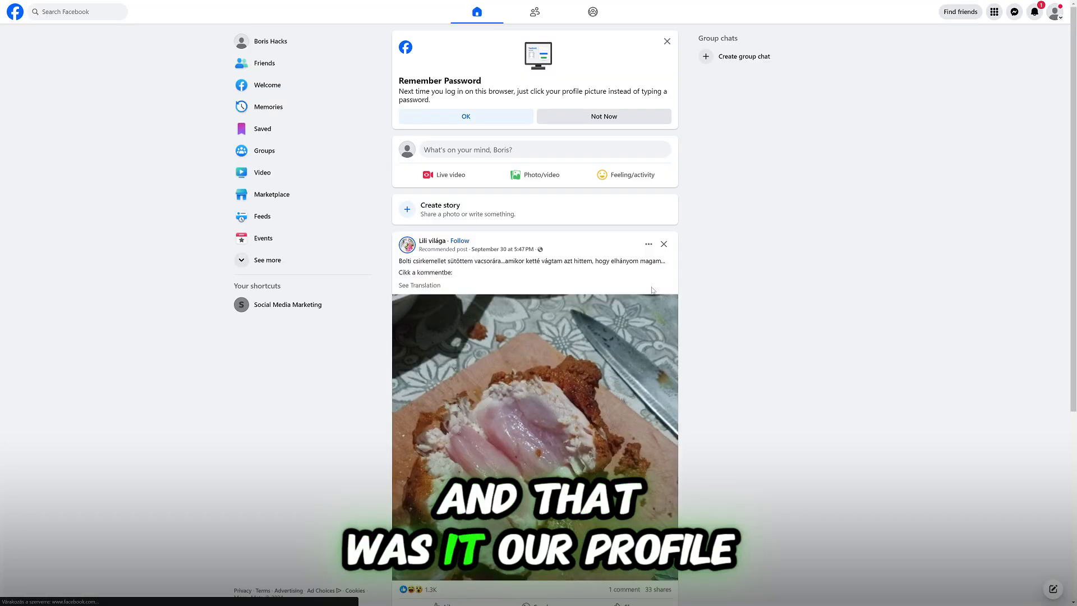